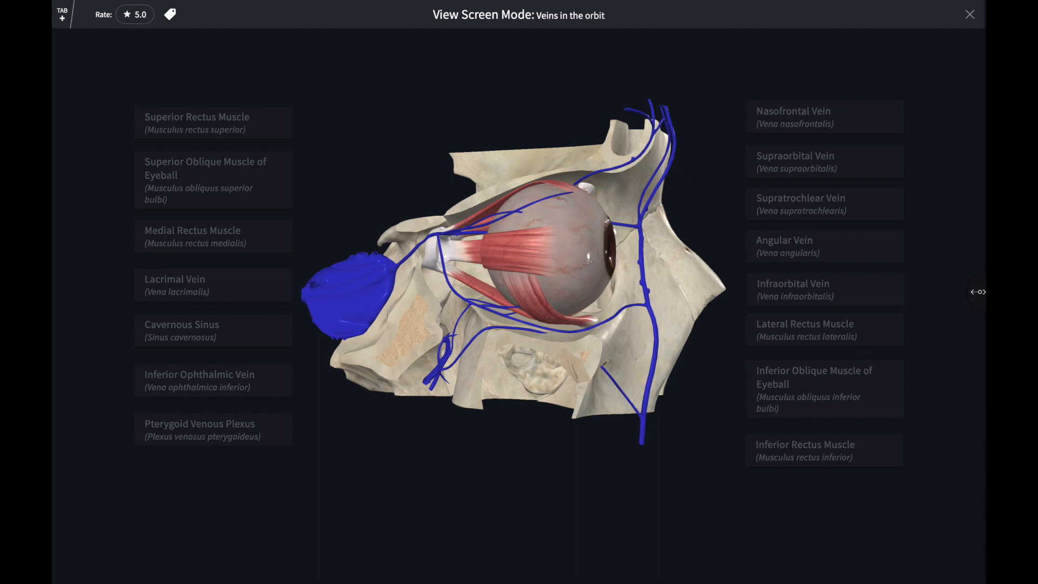
Show label lines, close the Veins in the orbit screen, and browse the Atlas grid
click(824, 117)
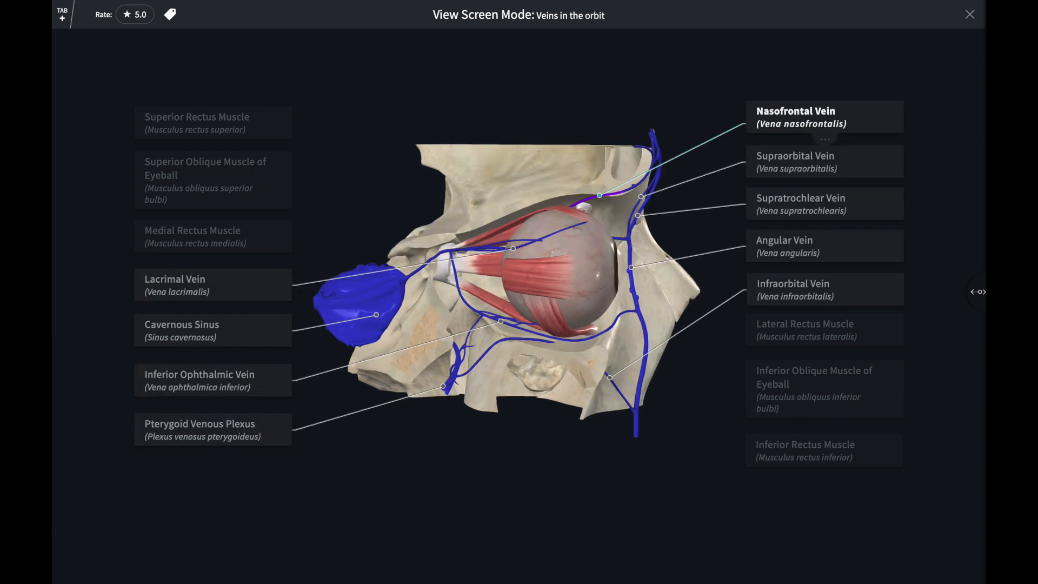
click(824, 329)
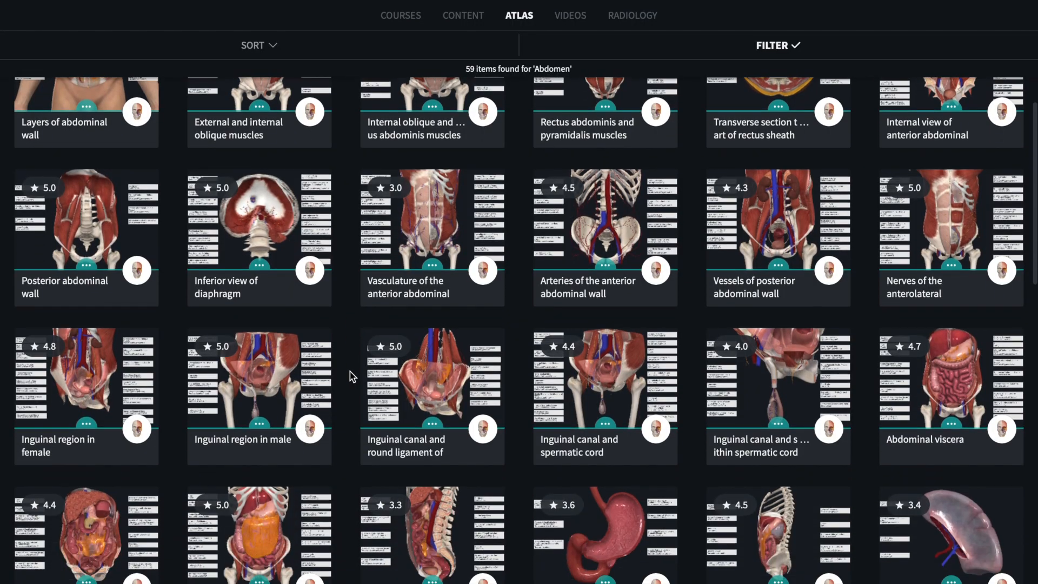
scroll(down, 3)
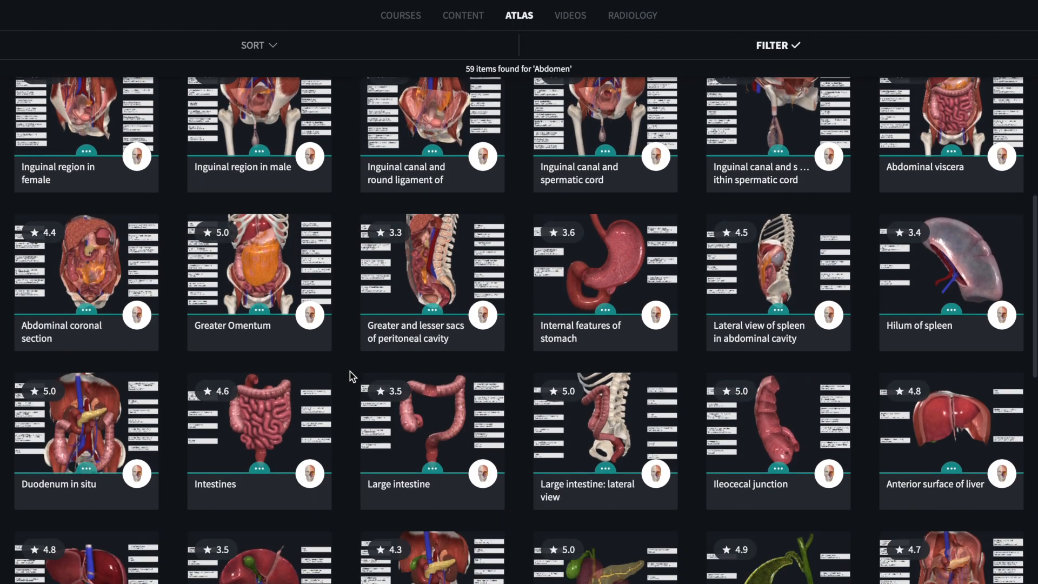
scroll(down, 3)
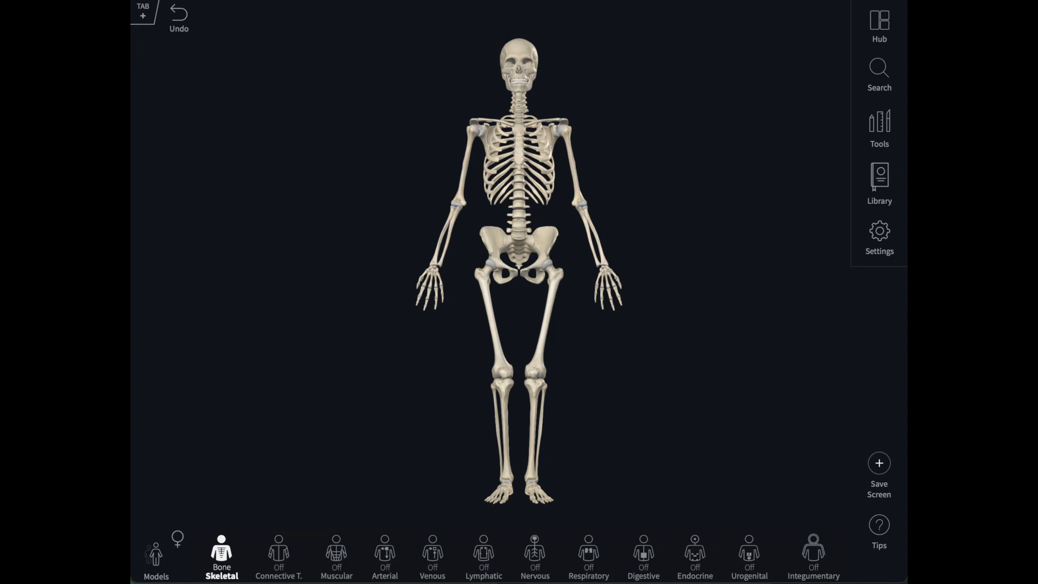
Focus on the head and neck, turn on muscles, and add temporal fascia and external carotid artery
click(156, 554)
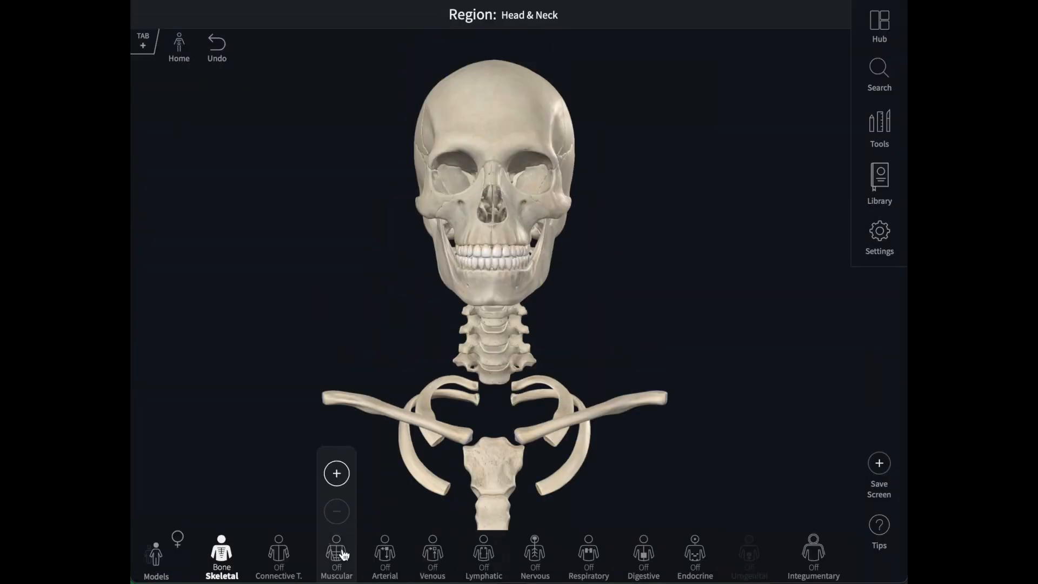
click(336, 558)
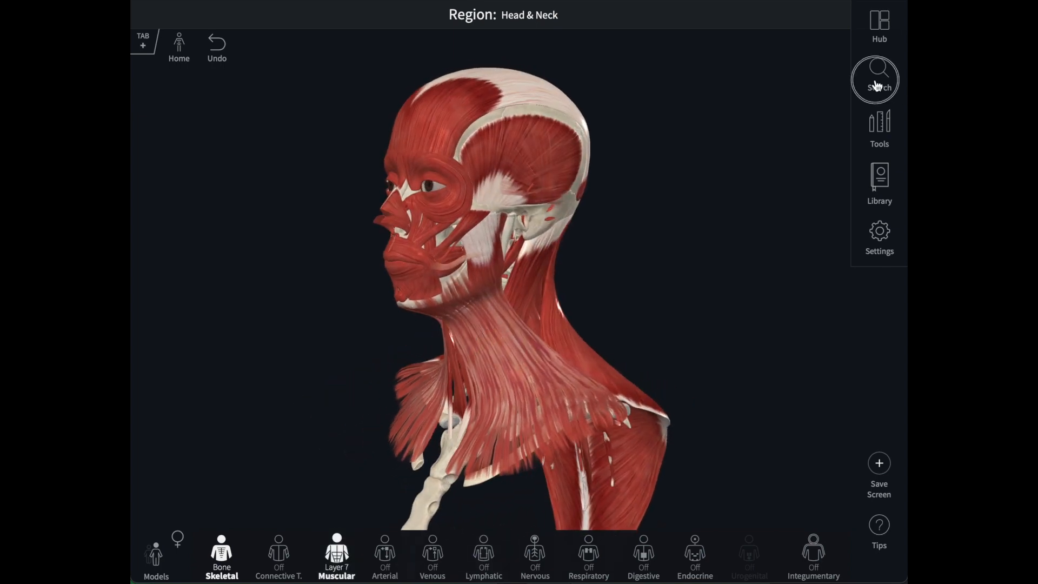
click(879, 78)
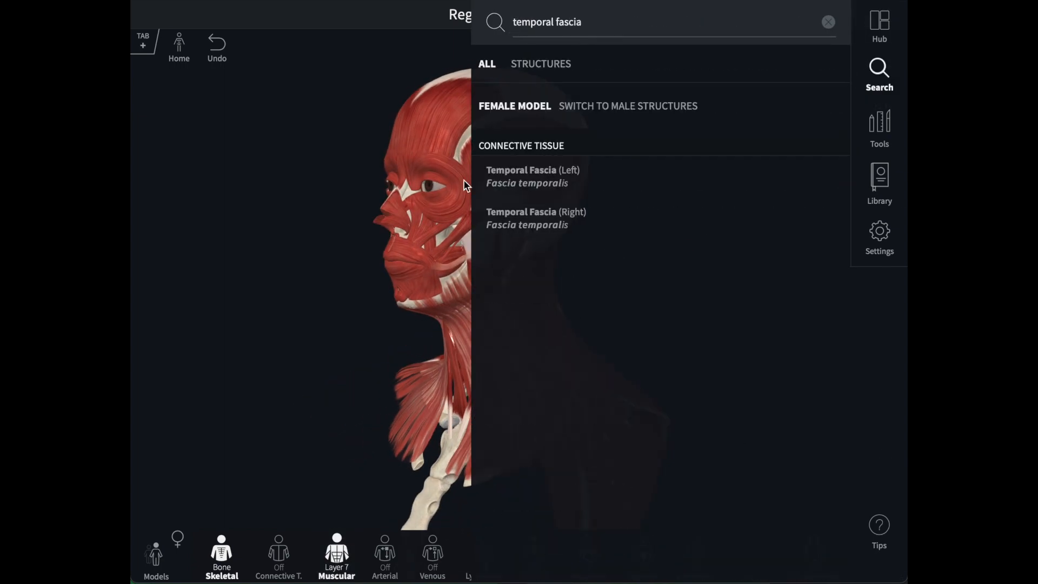
click(531, 169)
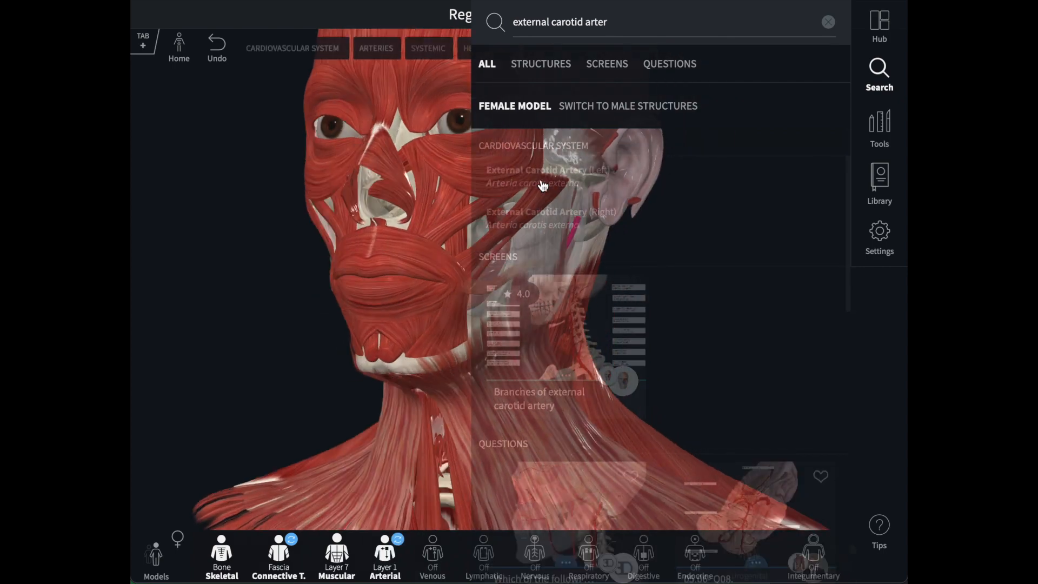
click(535, 171)
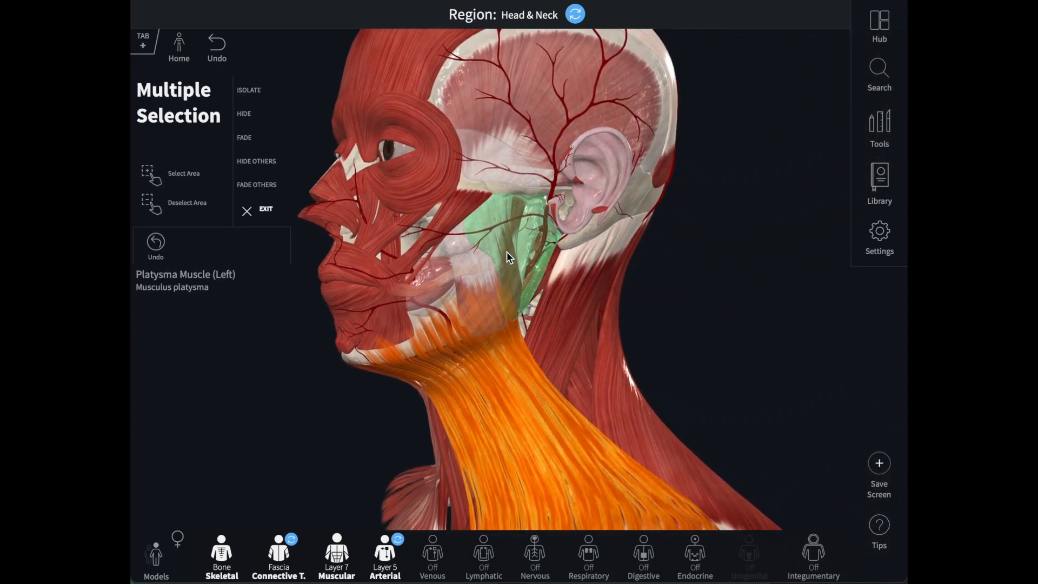
Hide the platysma, parotid and masseteric fascia, and fade the lip and cheek muscles
click(450, 271)
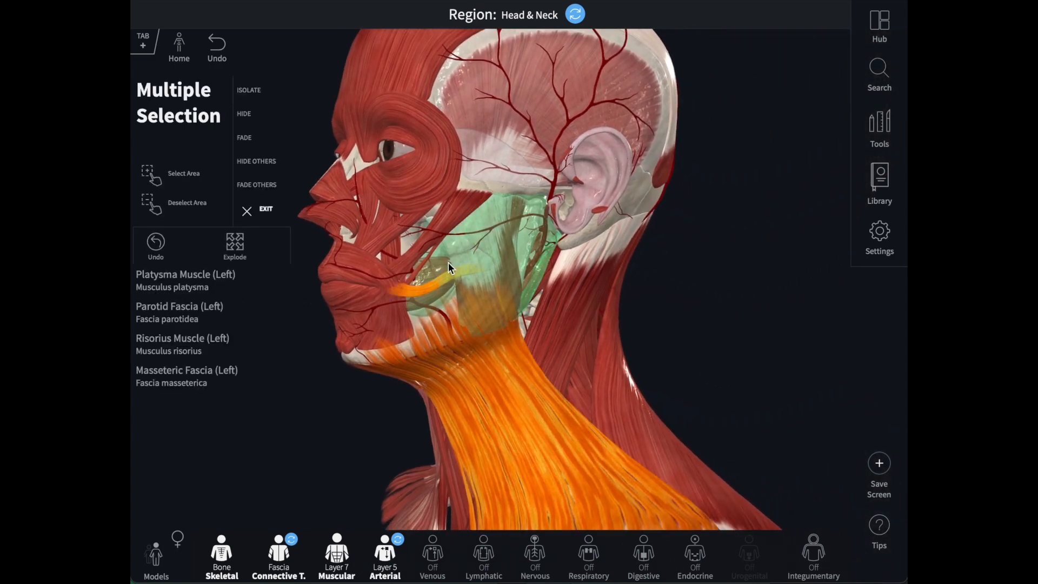
click(244, 113)
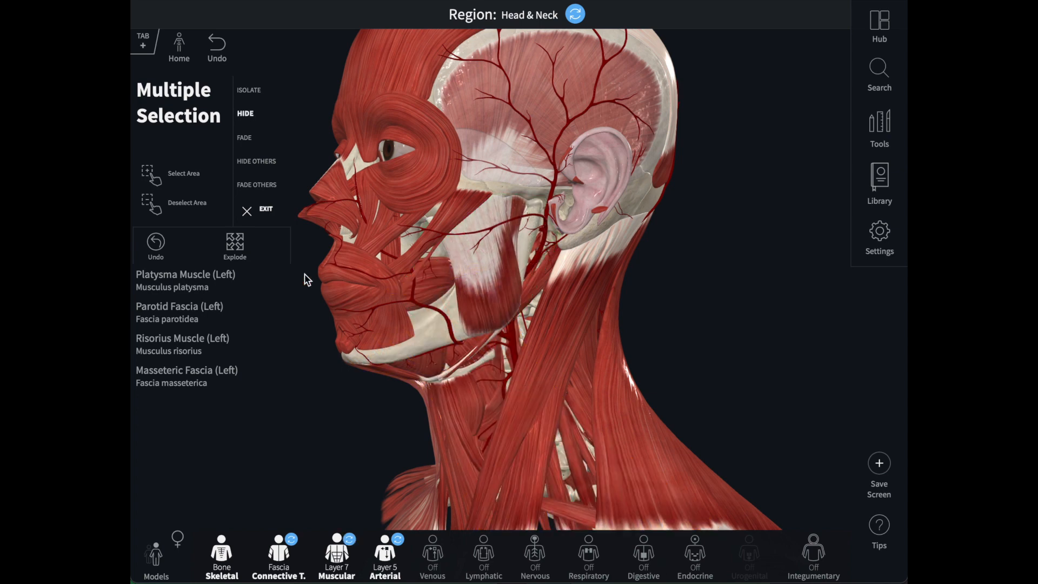
click(463, 238)
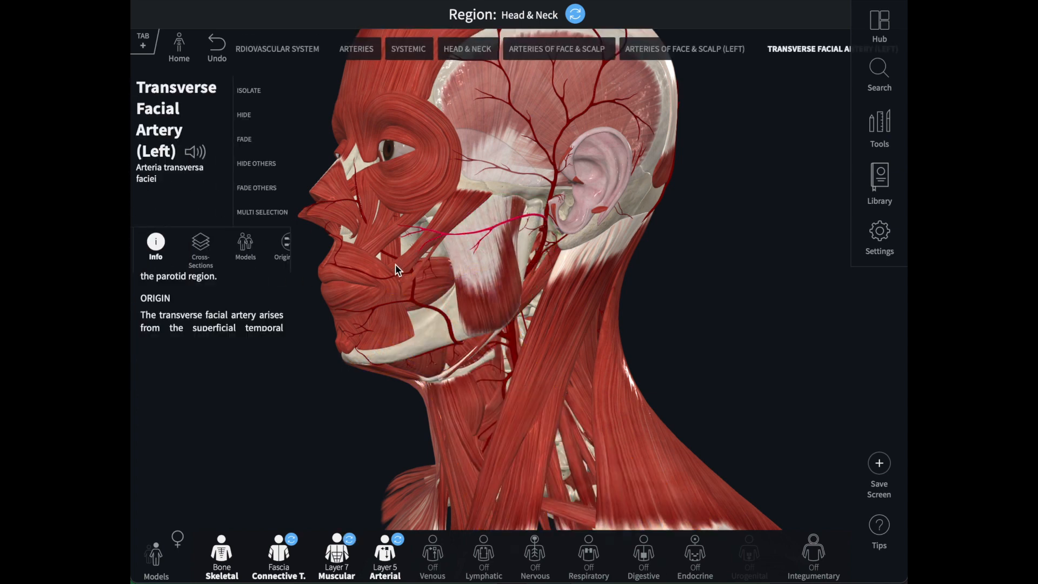
click(261, 212)
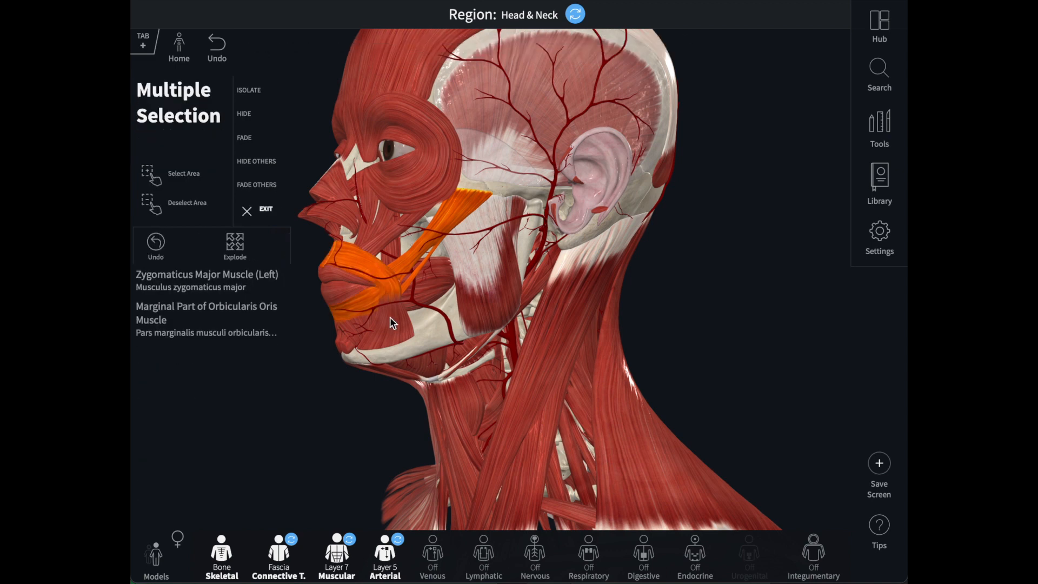
click(390, 321)
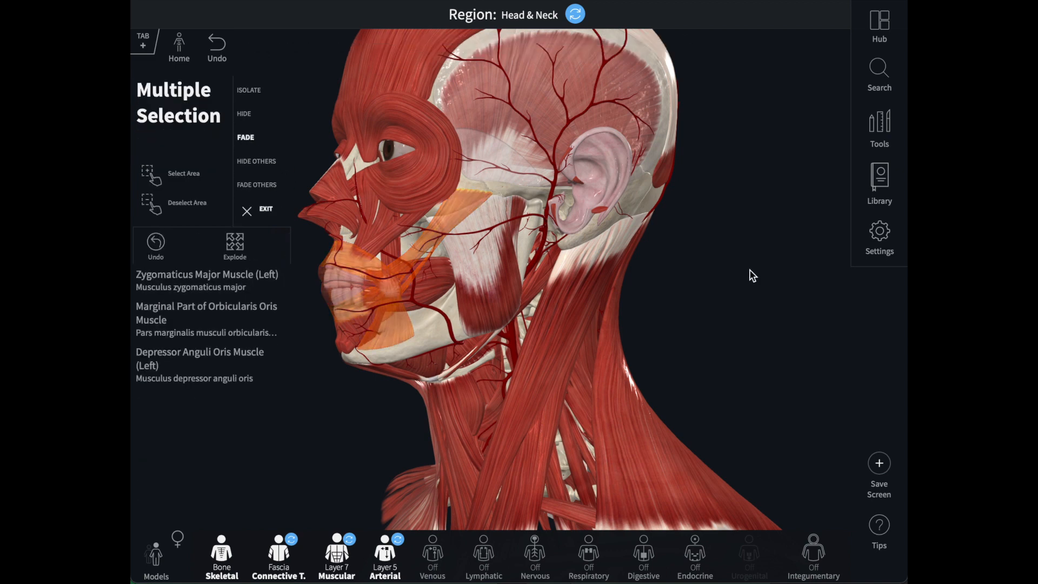
click(510, 292)
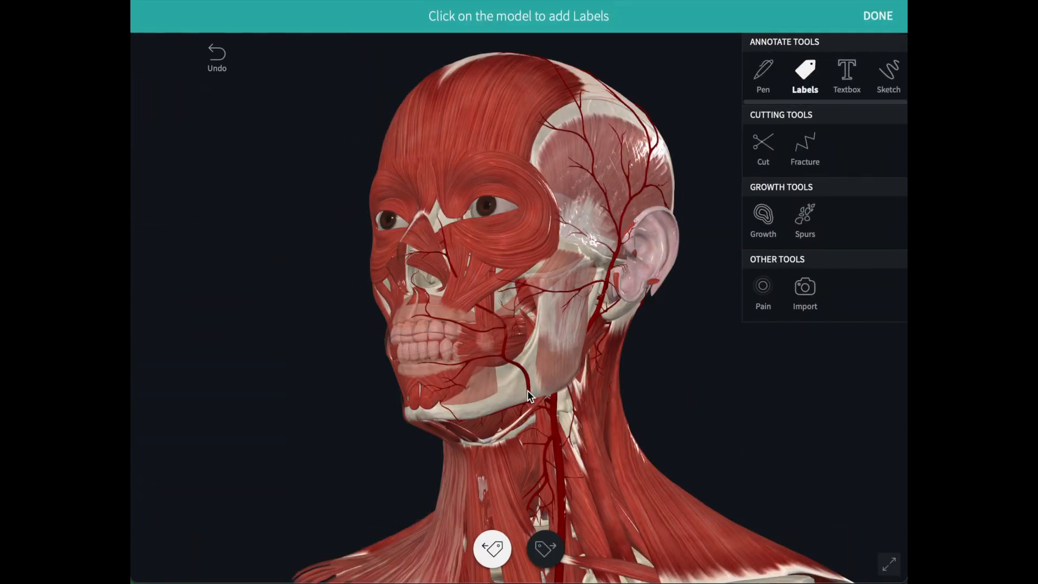
Label the facial artery and superior labial artery, finish, then resume labelling
click(527, 392)
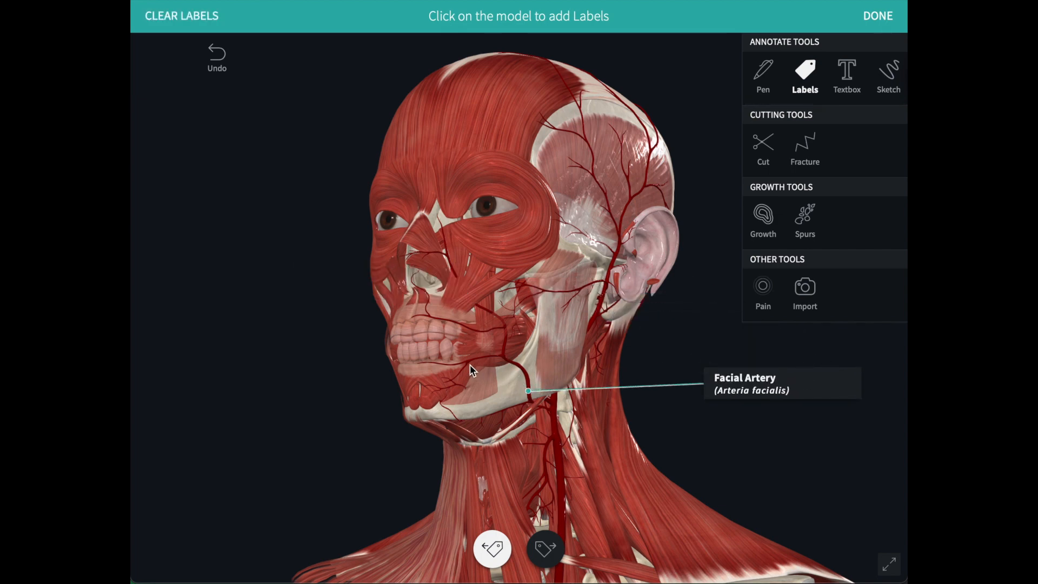
click(469, 364)
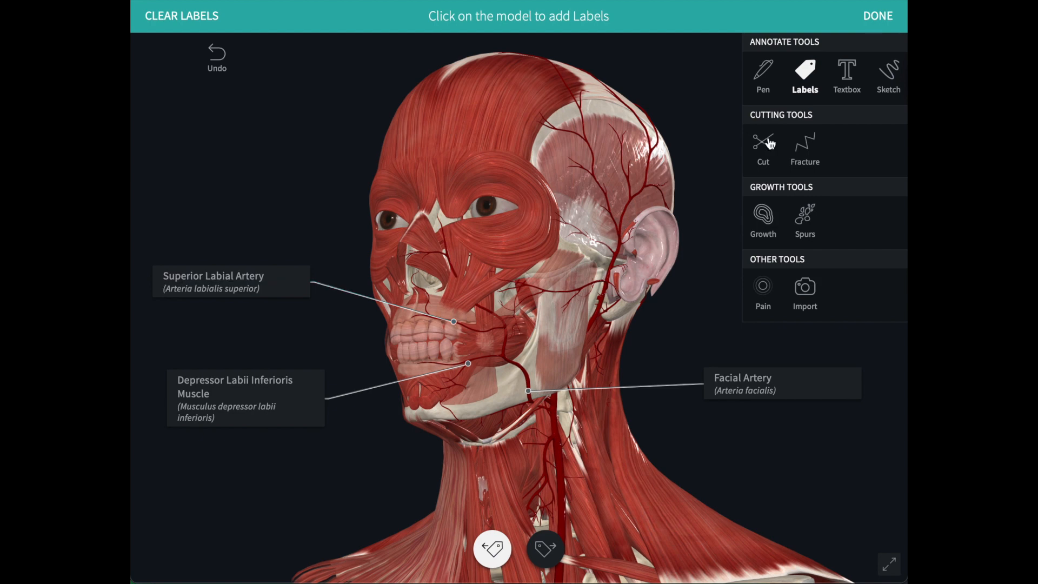
click(876, 15)
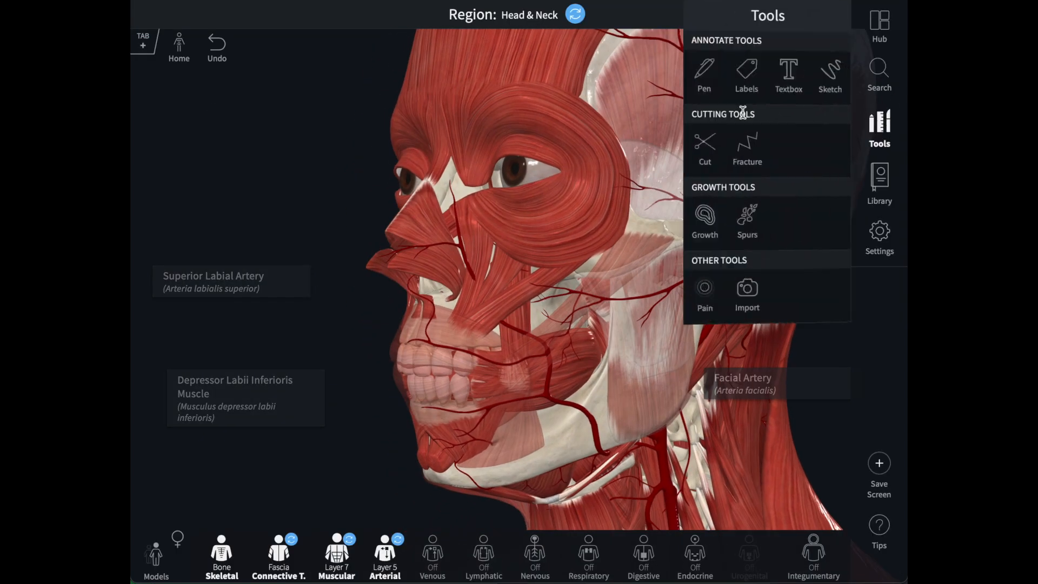
click(746, 77)
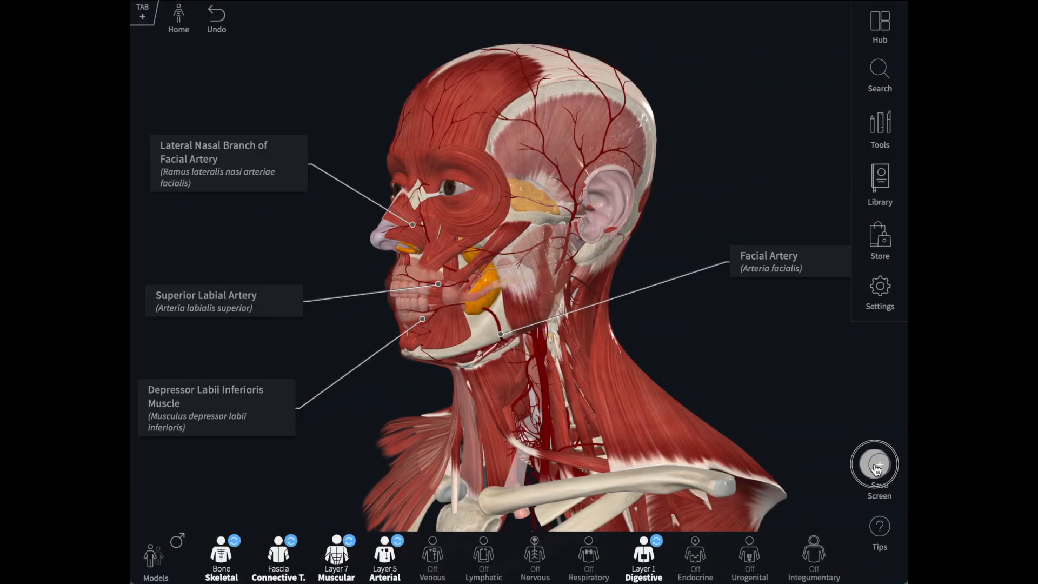
Start saving the view as a new screen titled 'Arteries of the face'
click(879, 464)
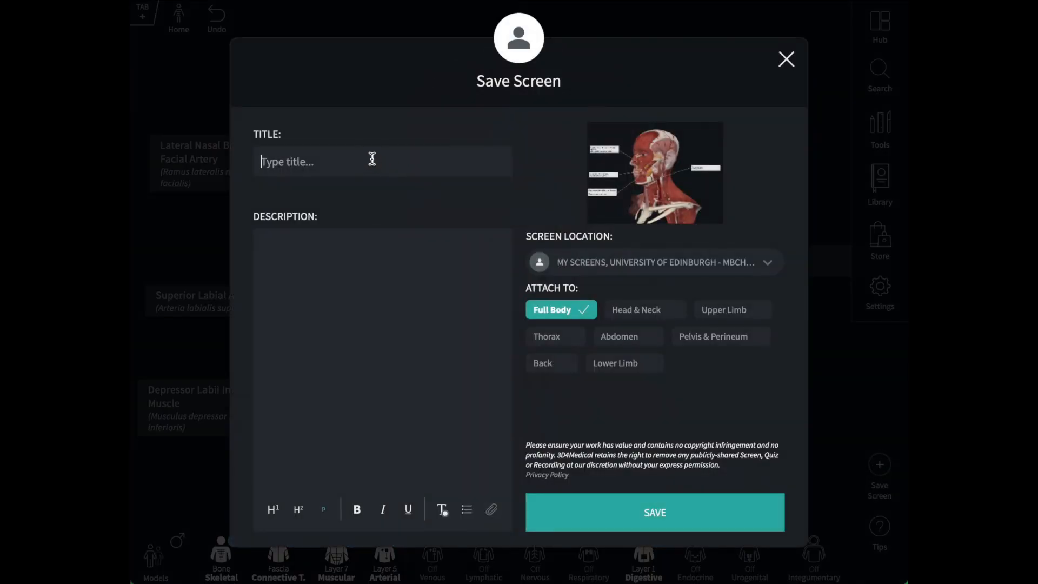
text(Arteries)
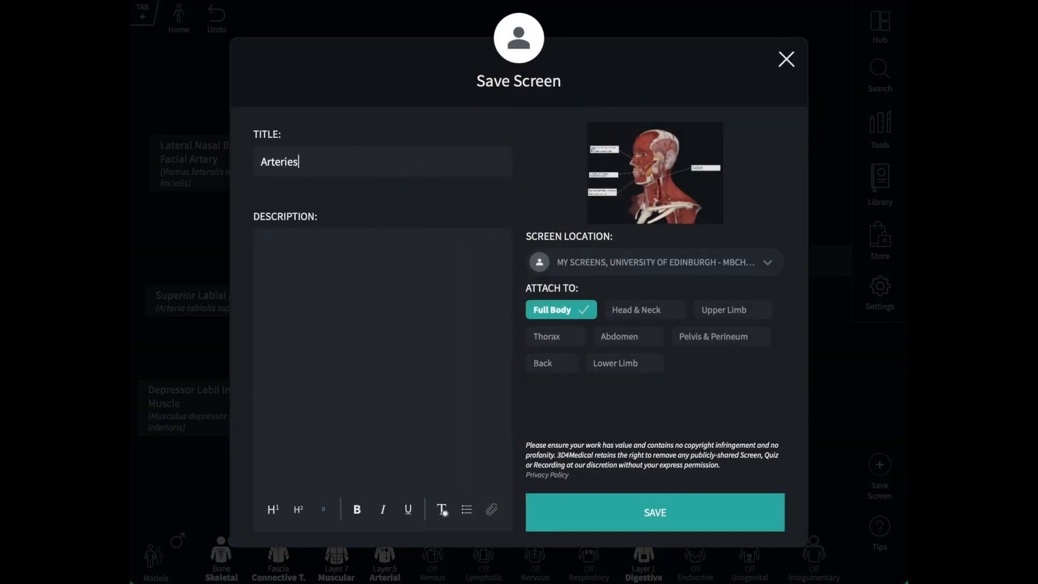
text(of the)
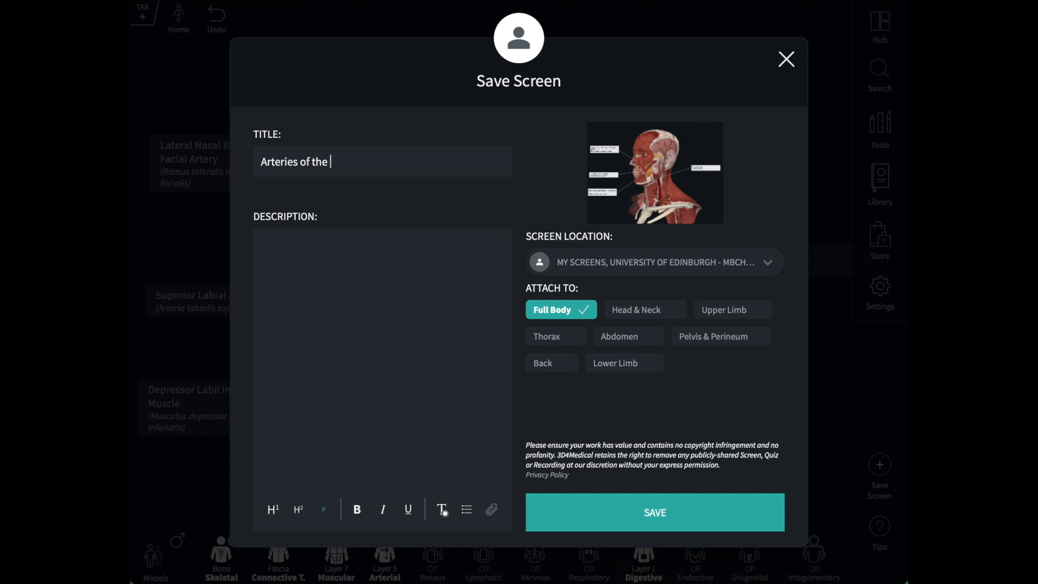
text(face)
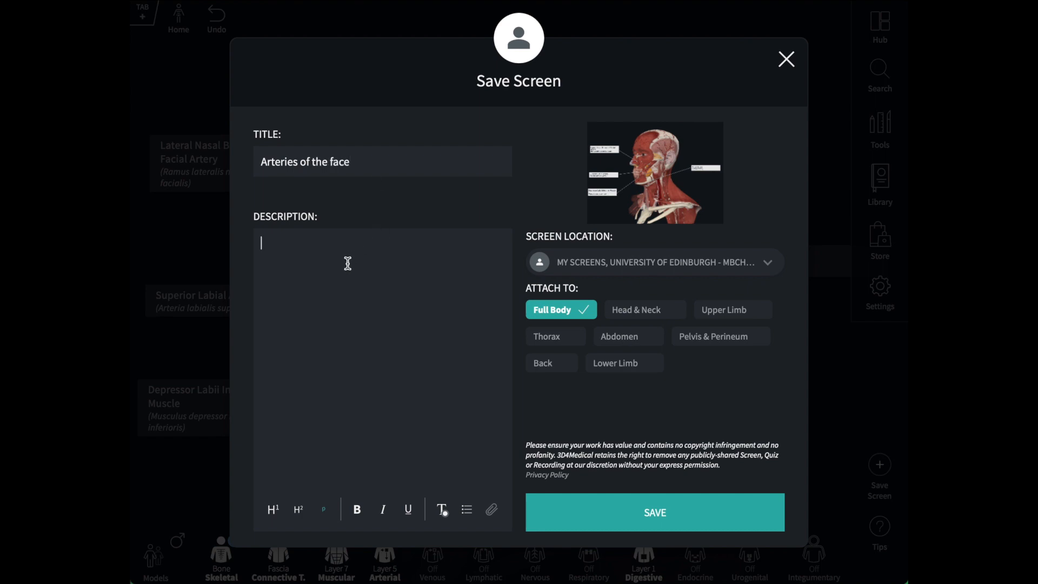
Add the description 'Branches of the facial artery' and attach the screen to Head & Neck
text(Branches of the facial artery)
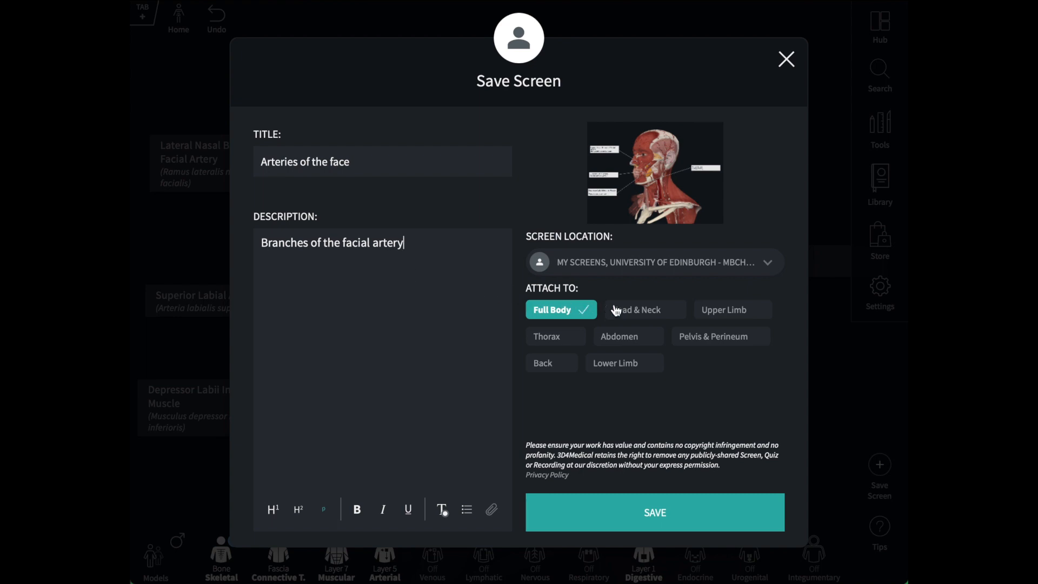
click(644, 309)
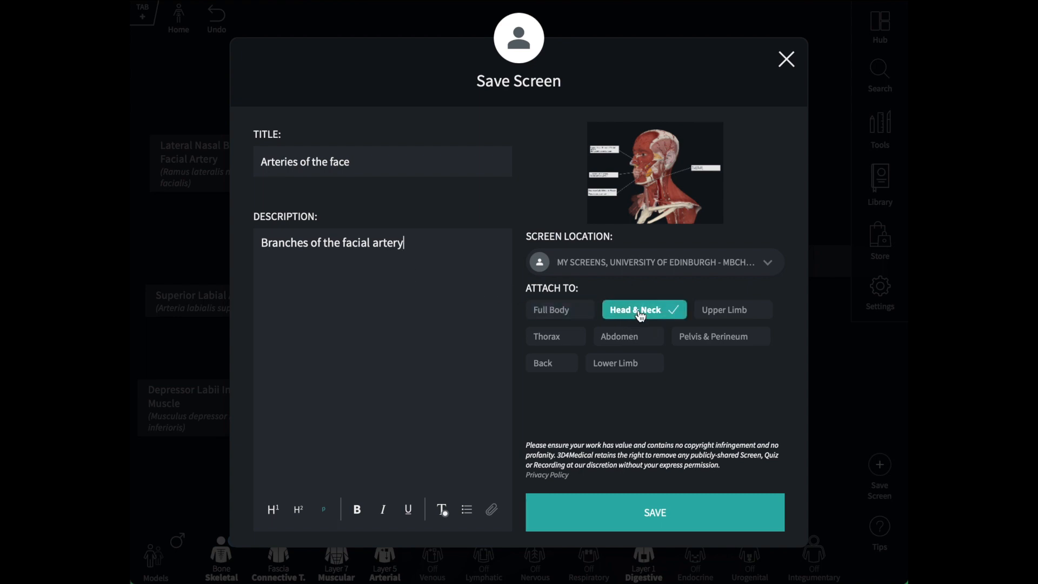
click(767, 262)
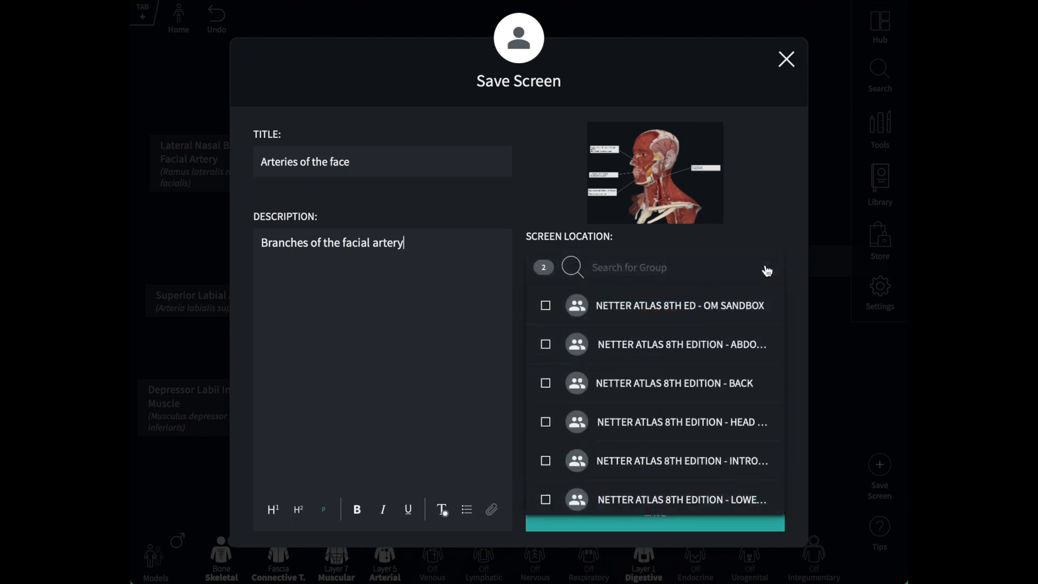
Check the screen locations and save the Arteries of the face screen
scroll(down, 3)
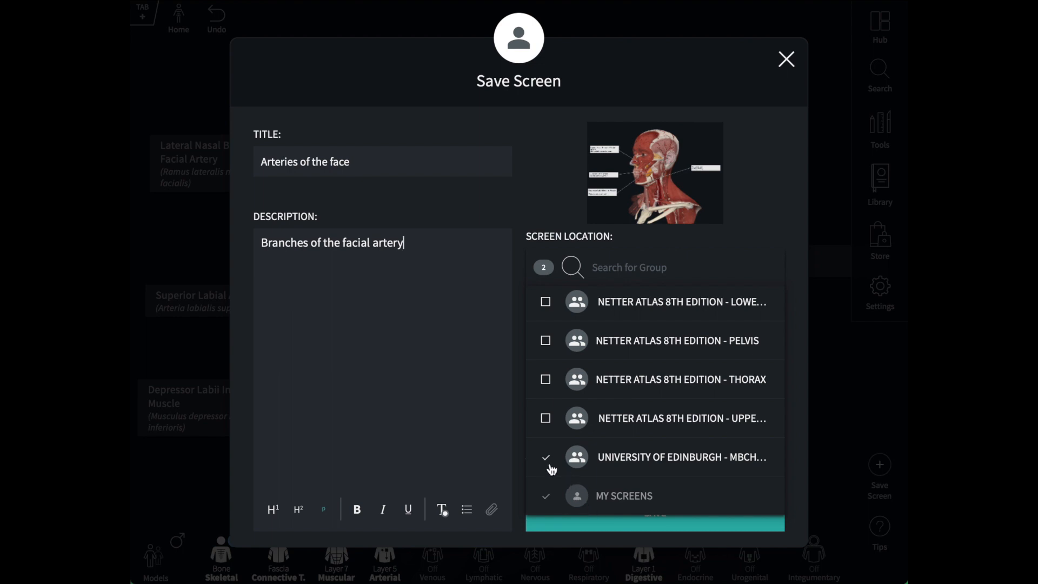
mouse_move(798, 460)
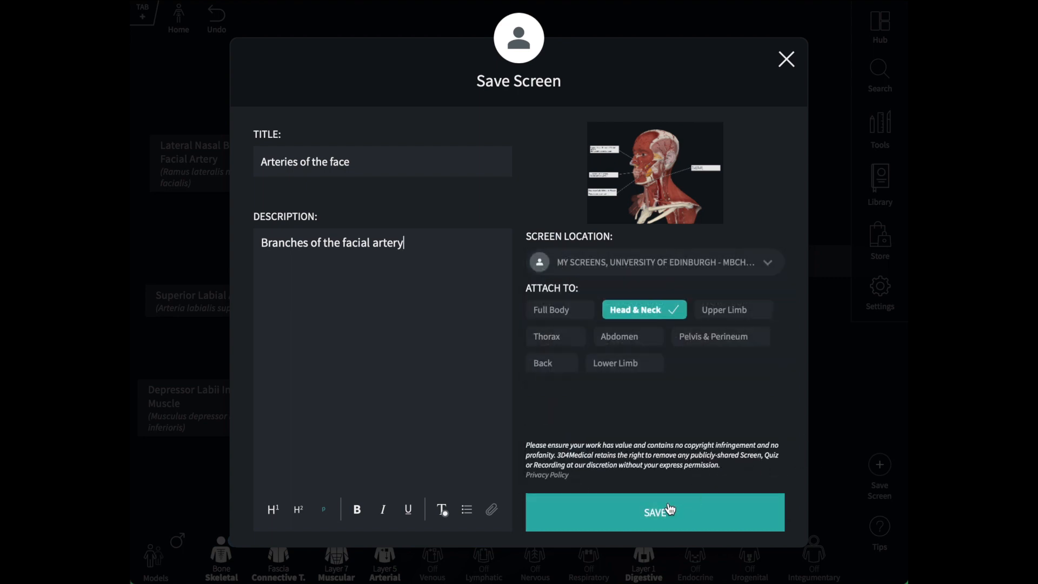
click(654, 512)
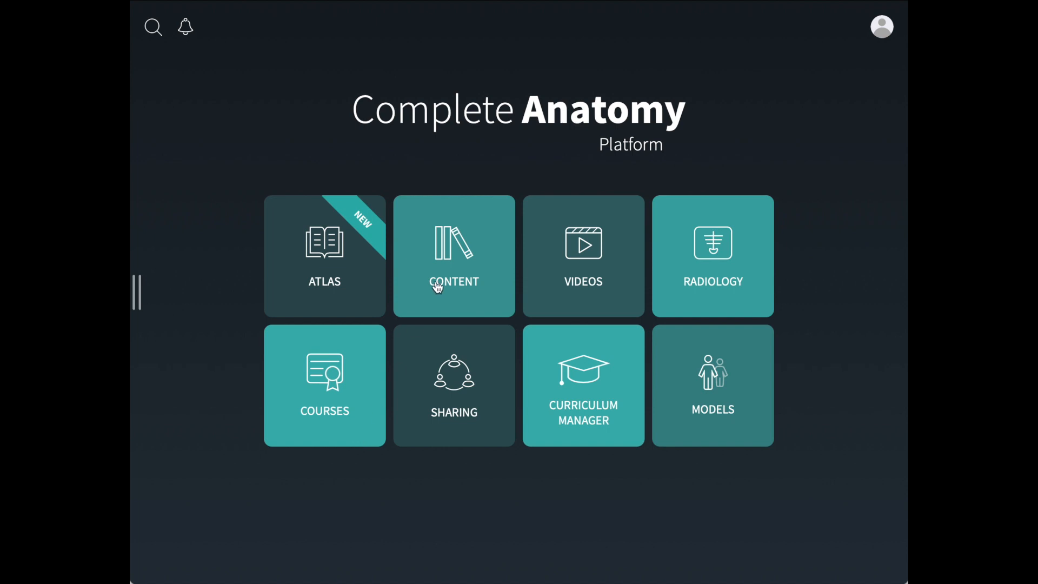
Filter the content library to Head & Neck, then to University of Edinburgh MBChB Yr 1 screens
click(454, 256)
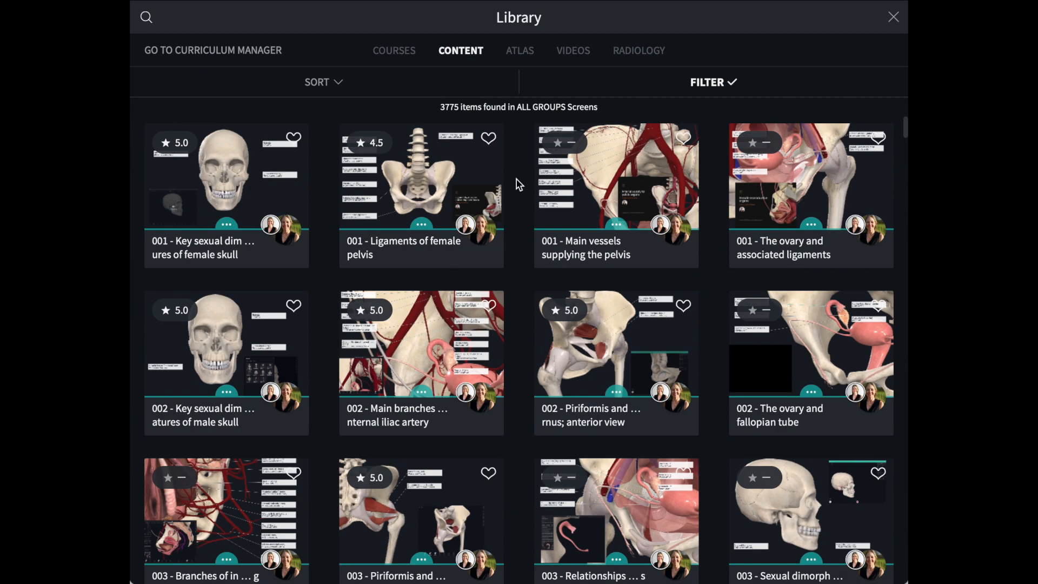
click(713, 82)
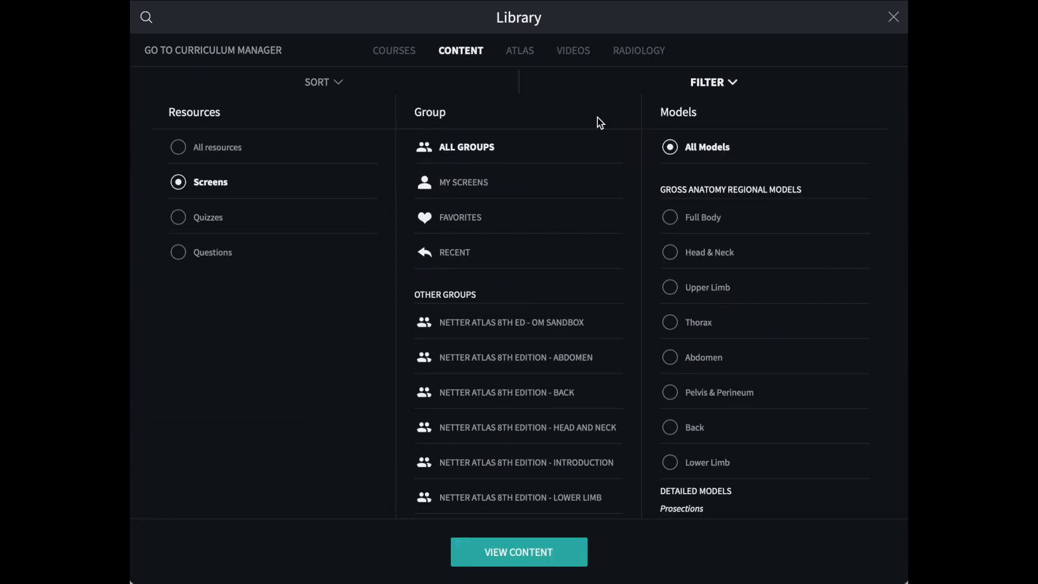
click(670, 252)
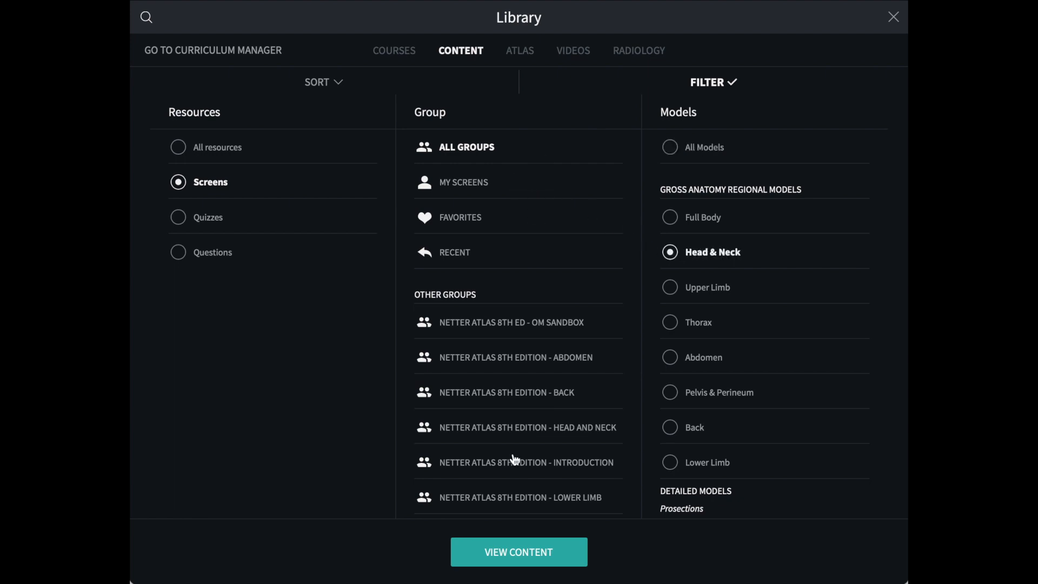
click(519, 552)
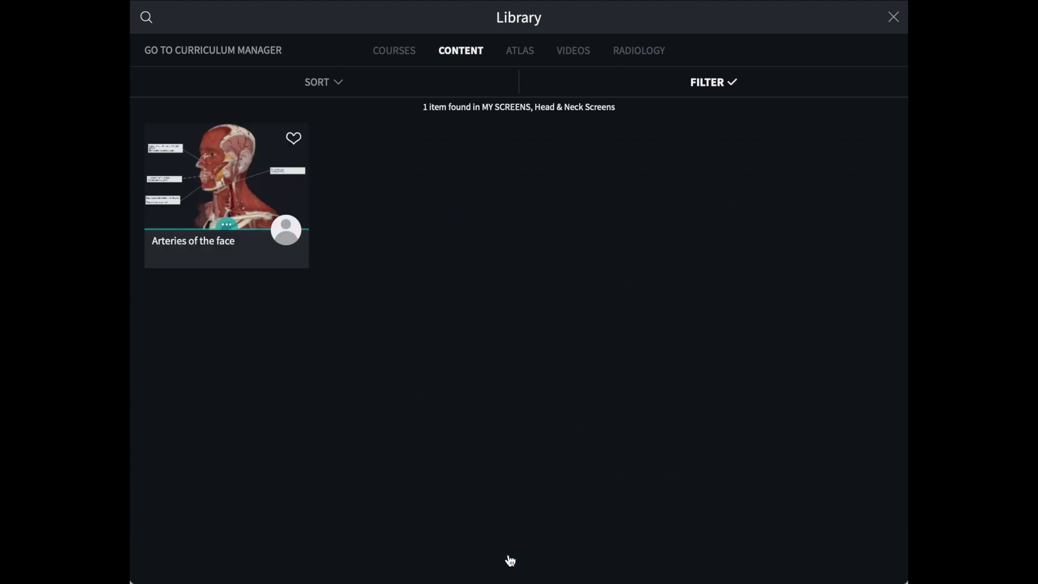
mouse_move(652, 91)
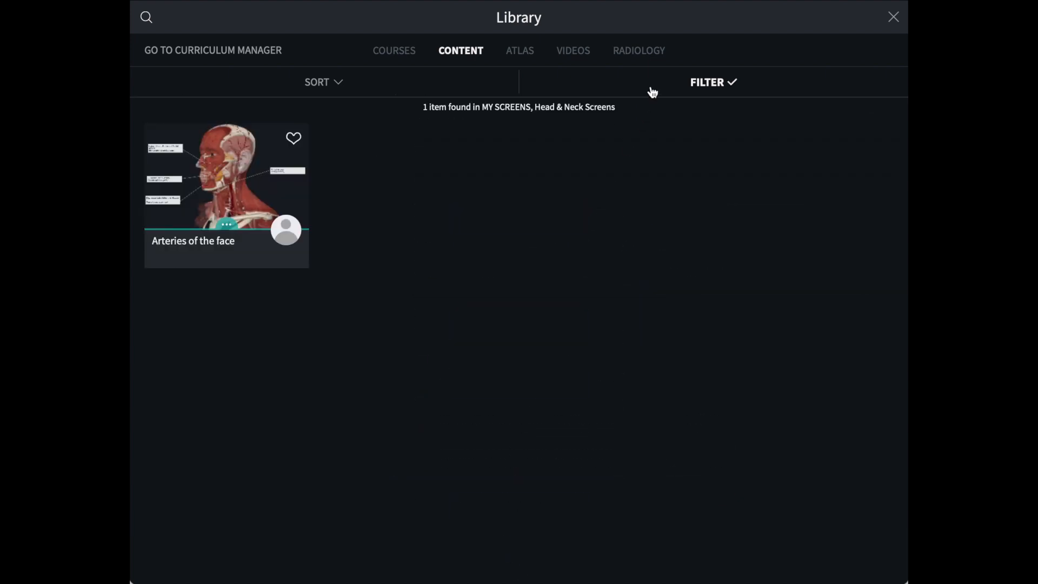
click(714, 82)
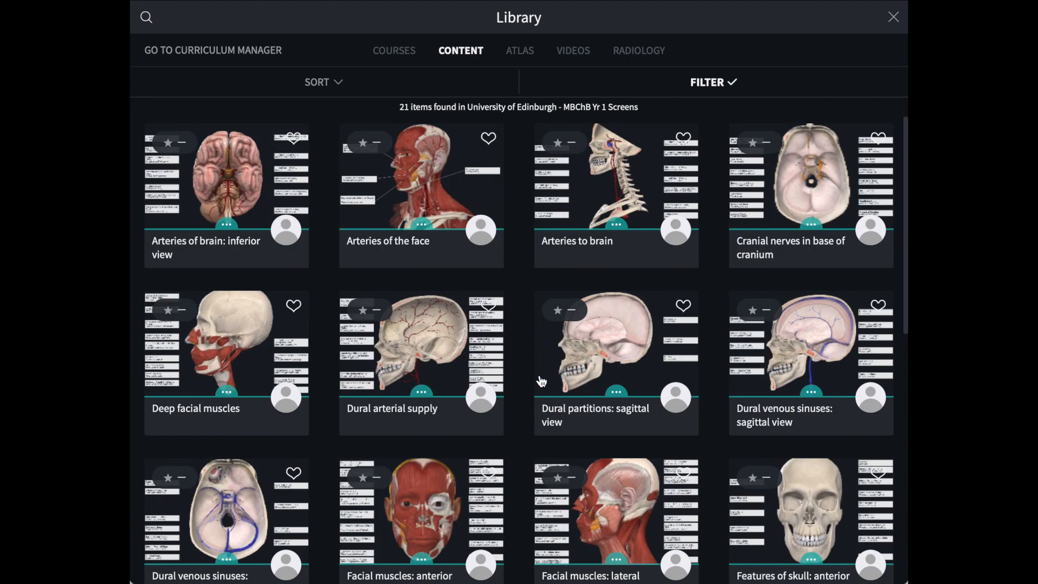
mouse_move(487, 220)
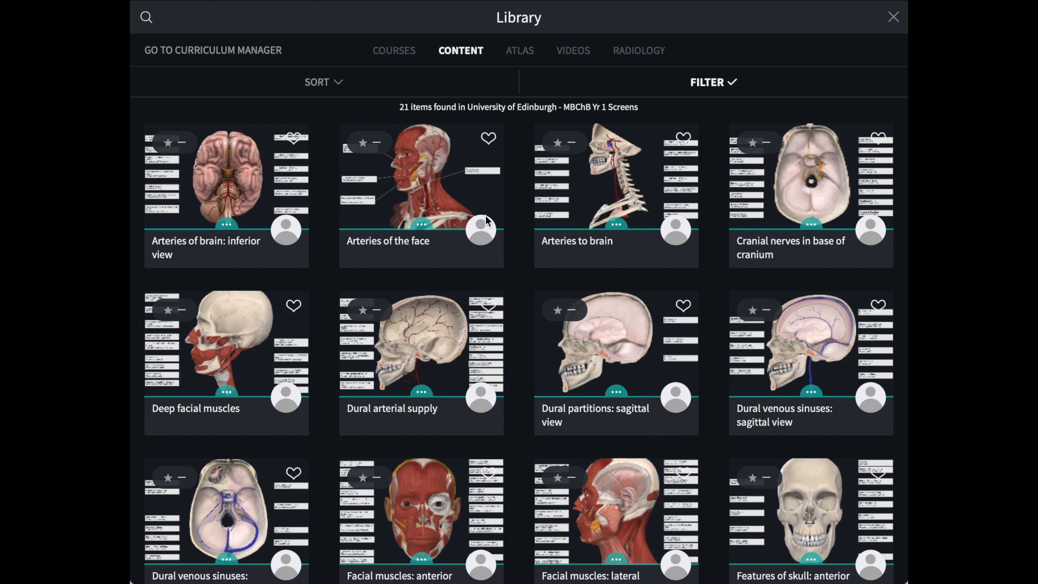
mouse_move(441, 191)
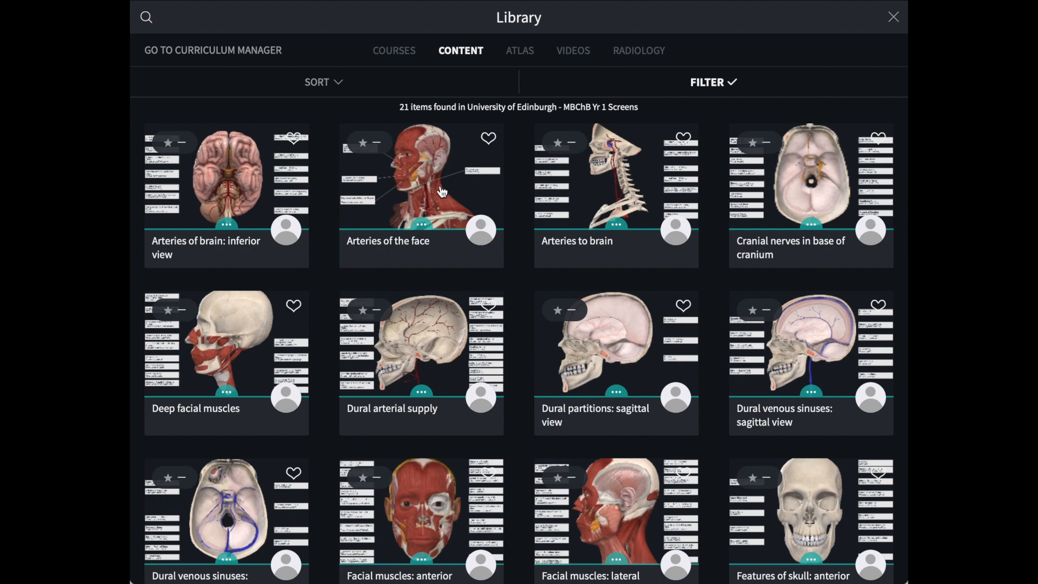
Open the Arteries of the face screen, view its info, then exit to the labelled model
click(421, 179)
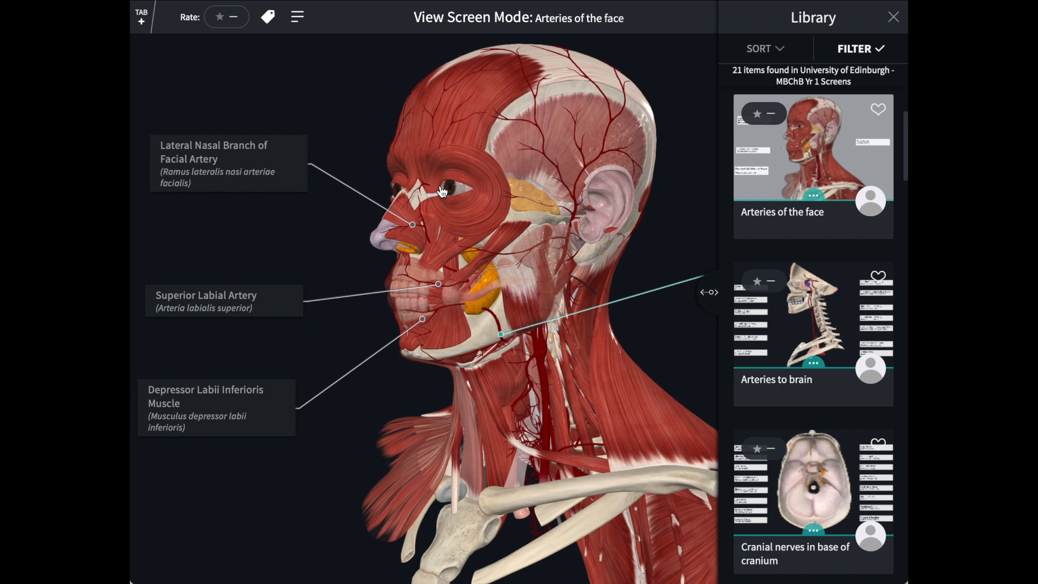
click(893, 17)
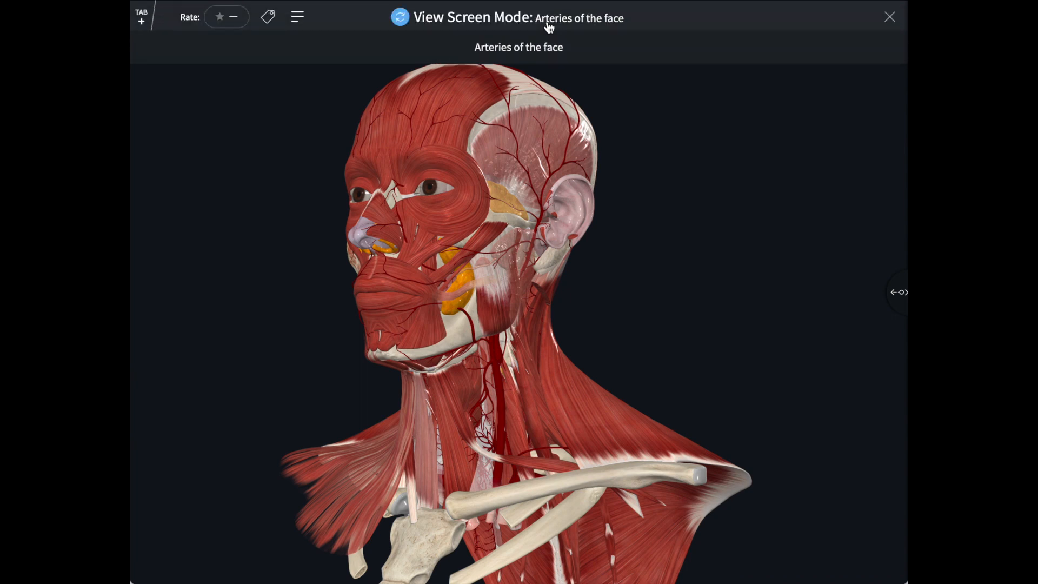
click(297, 16)
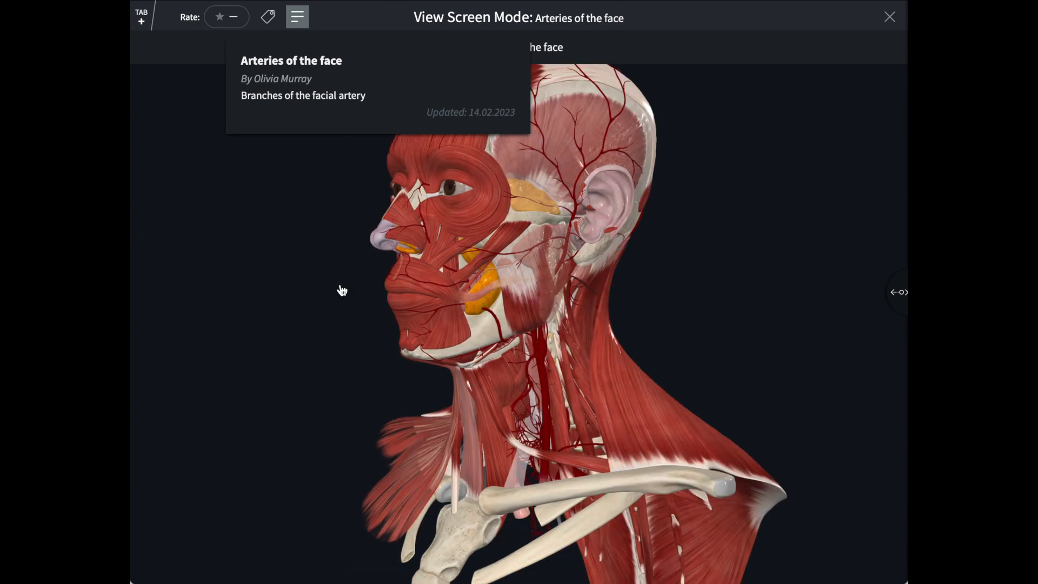
mouse_move(890, 17)
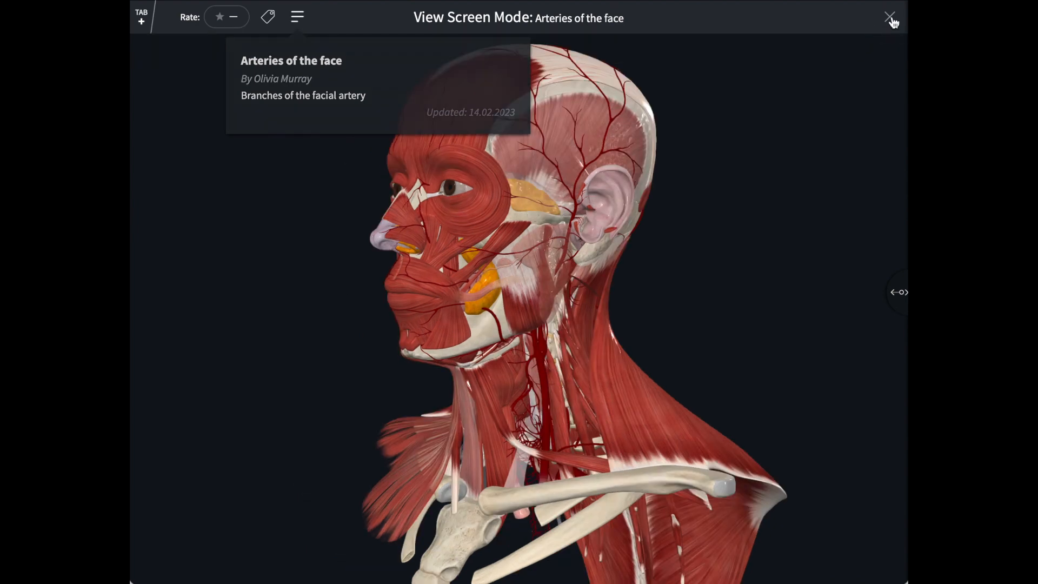
click(890, 16)
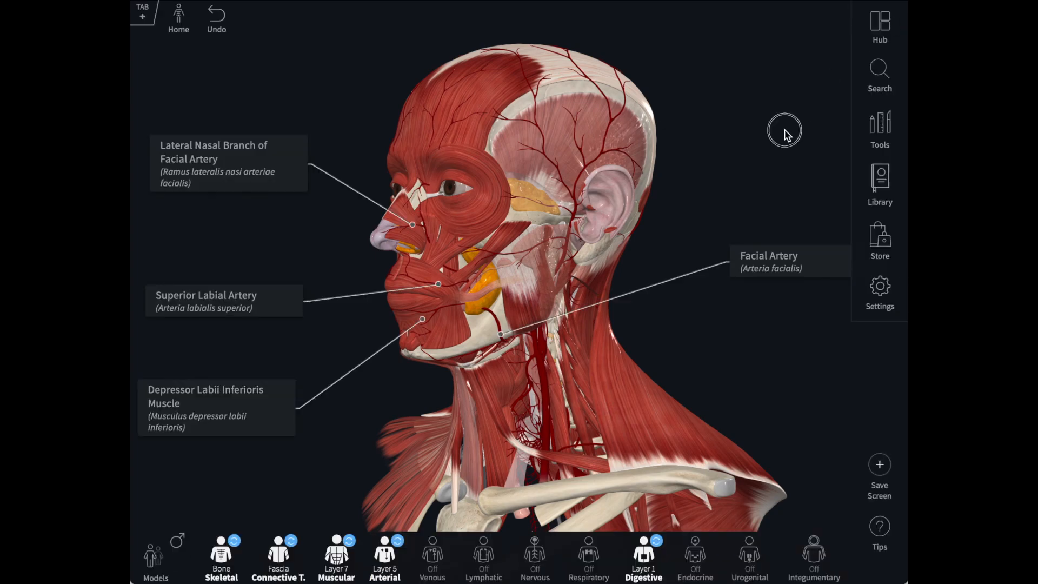